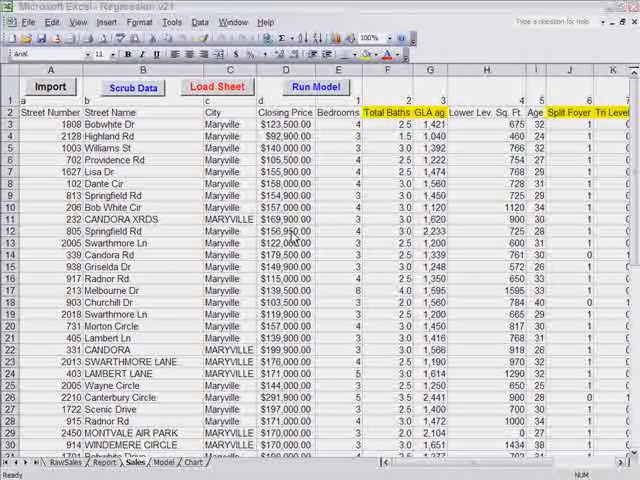
mouse_move(332, 190)
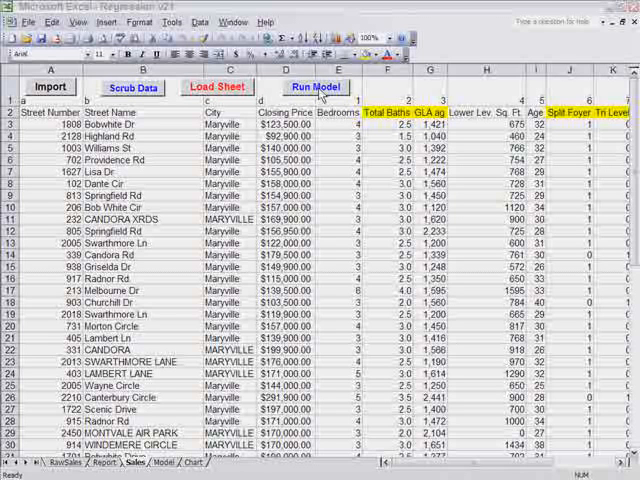
- Run the model to display the Qualification of the Market Model chart of per-sale prediction errors
click(288, 160)
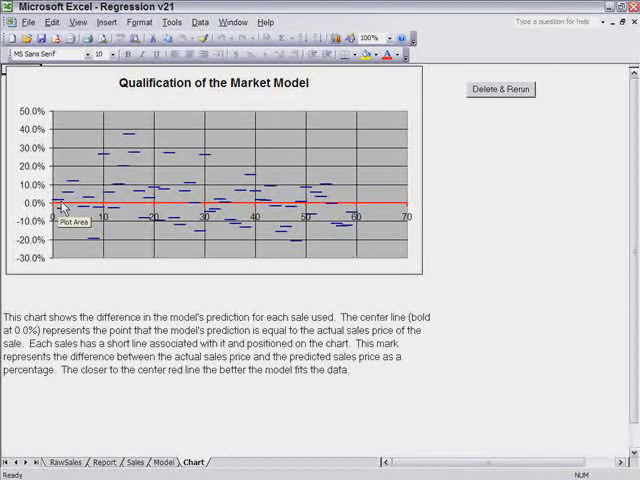
mouse_move(132, 140)
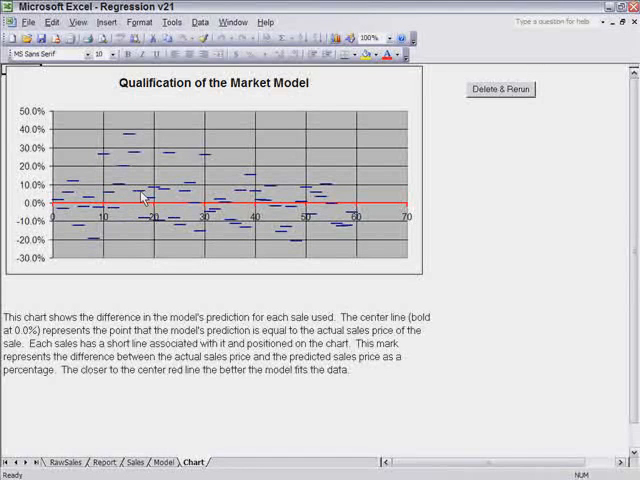
mouse_move(140, 196)
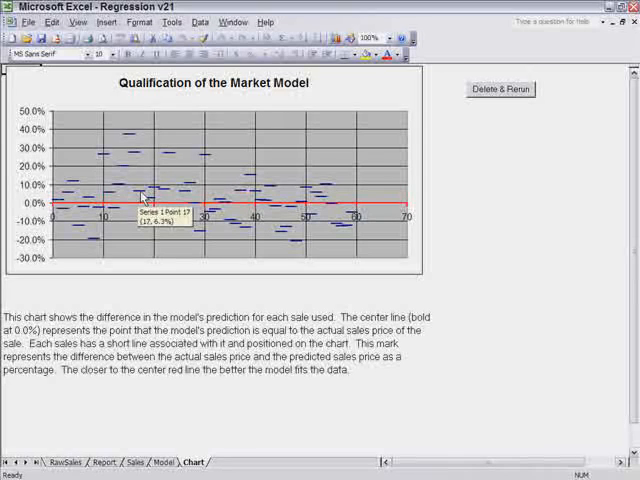
mouse_move(60, 208)
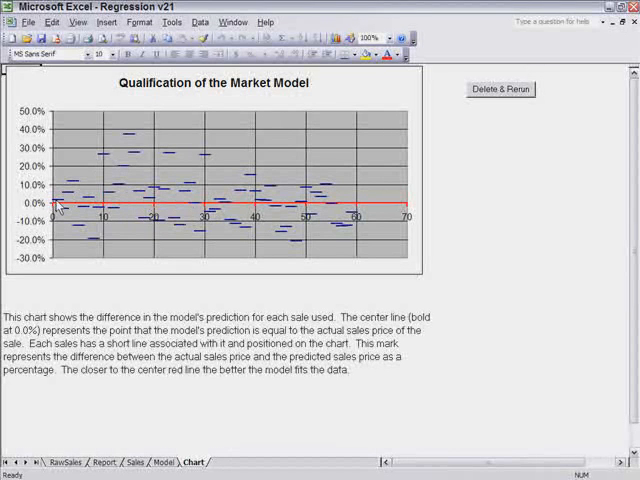
mouse_move(184, 208)
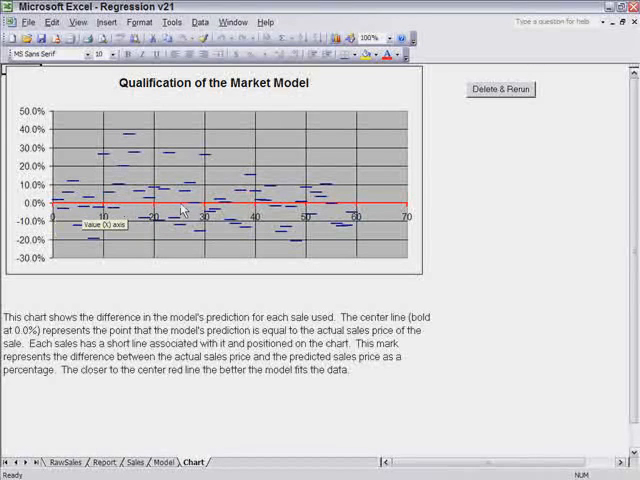
mouse_move(404, 204)
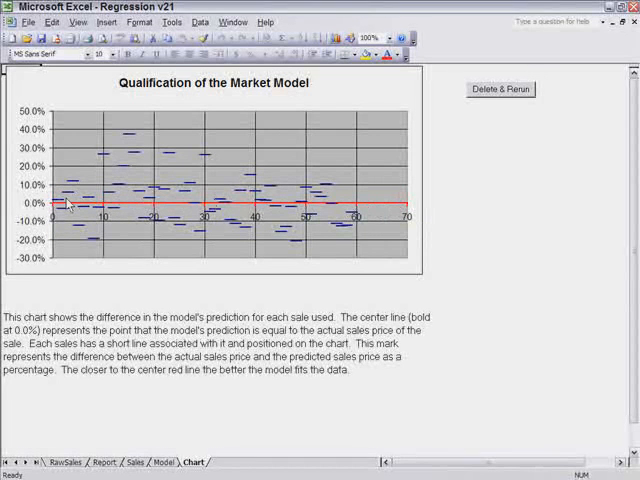
mouse_move(118, 204)
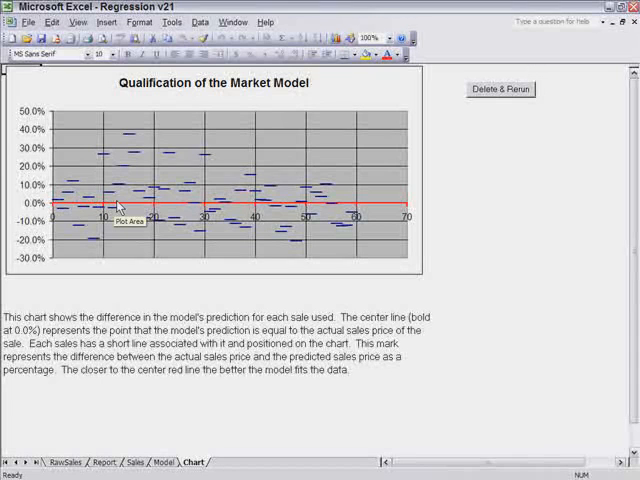
mouse_move(200, 210)
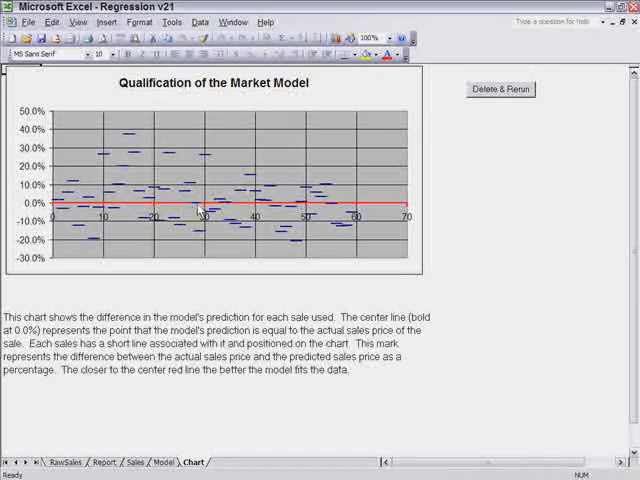
mouse_move(230, 208)
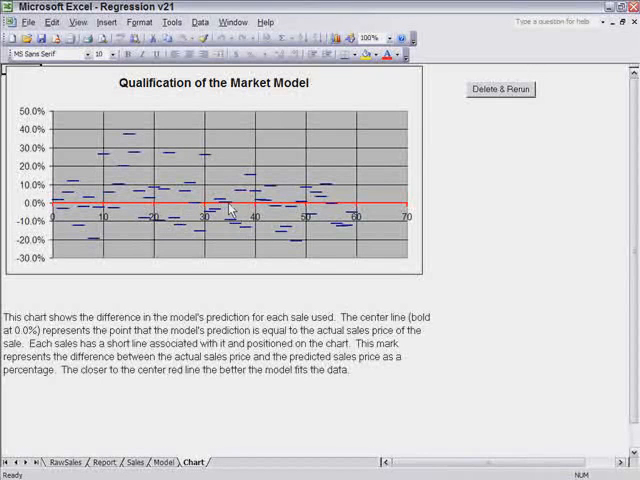
mouse_move(332, 206)
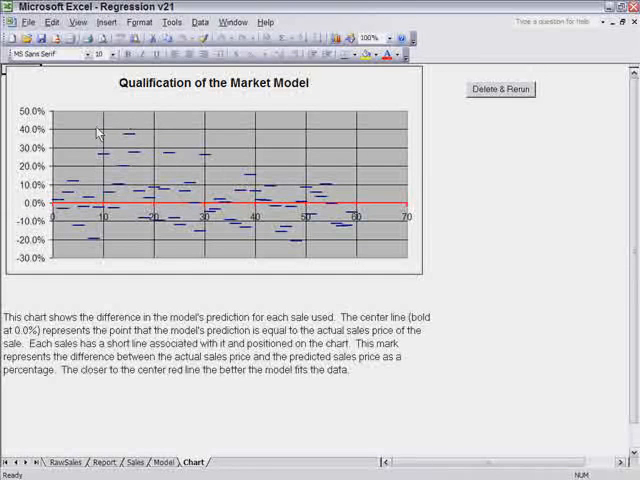
mouse_move(136, 140)
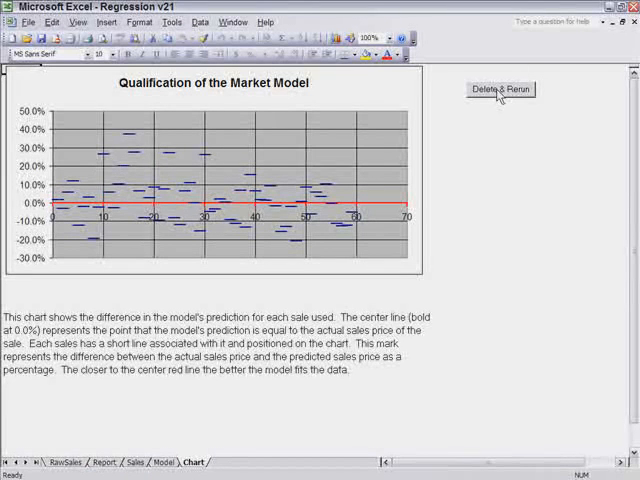
mouse_move(130, 144)
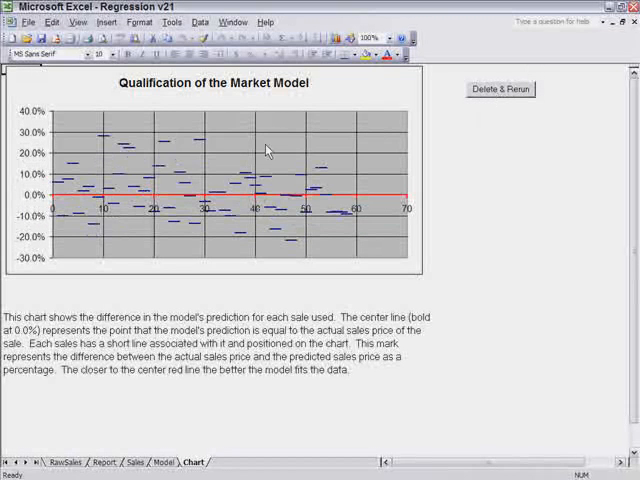
mouse_move(384, 180)
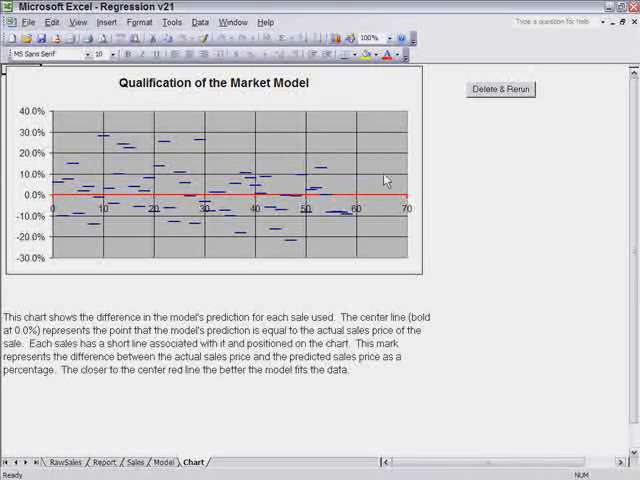
mouse_move(218, 220)
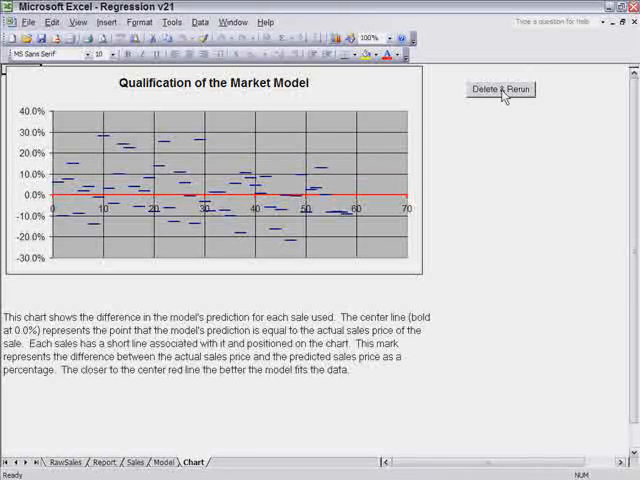
- Delete & Rerun three times, removing the worst outlier sales so errors narrow to about ±20%
click(502, 88)
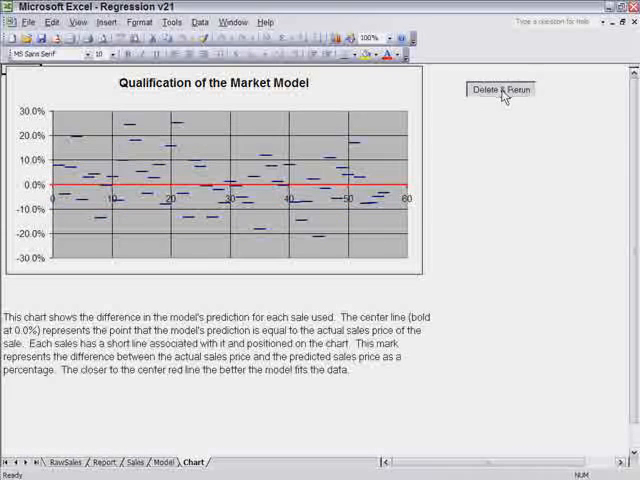
click(500, 90)
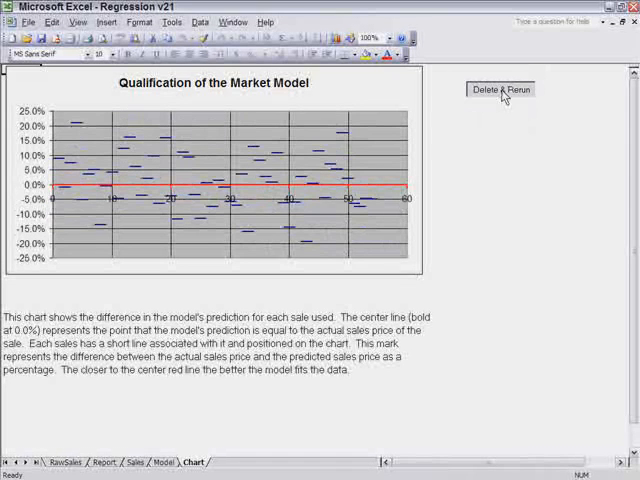
click(500, 90)
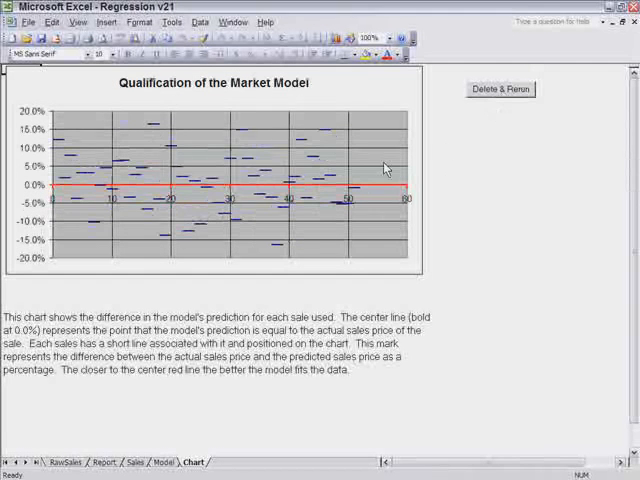
mouse_move(164, 128)
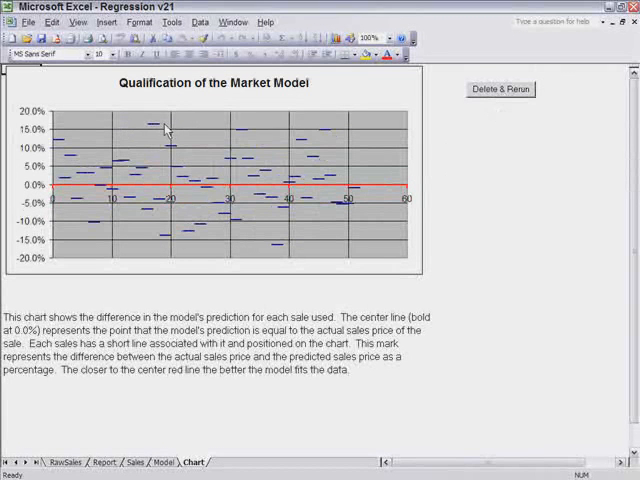
mouse_move(280, 246)
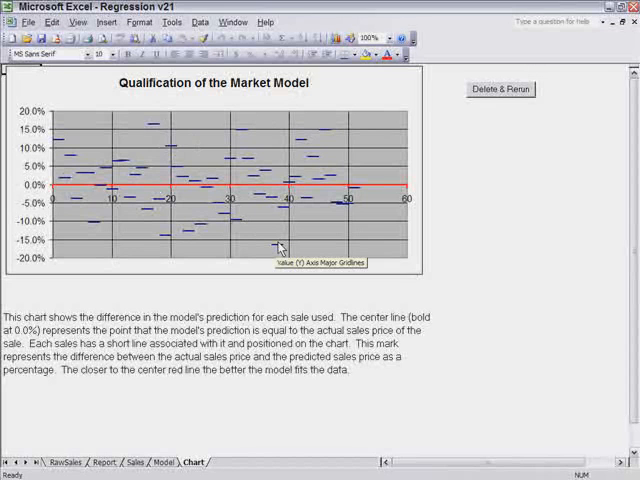
mouse_move(152, 128)
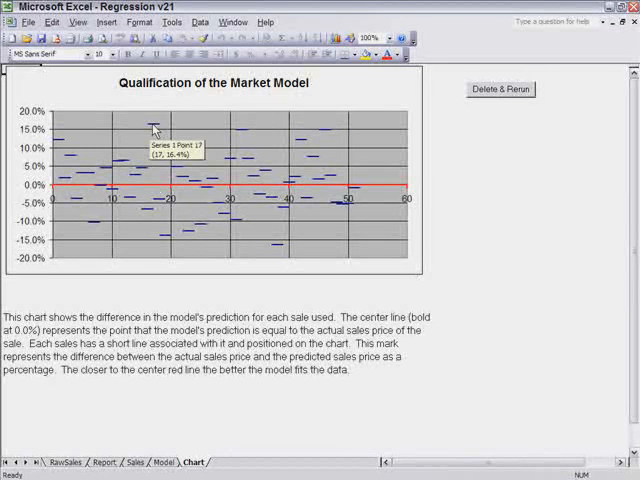
mouse_move(280, 252)
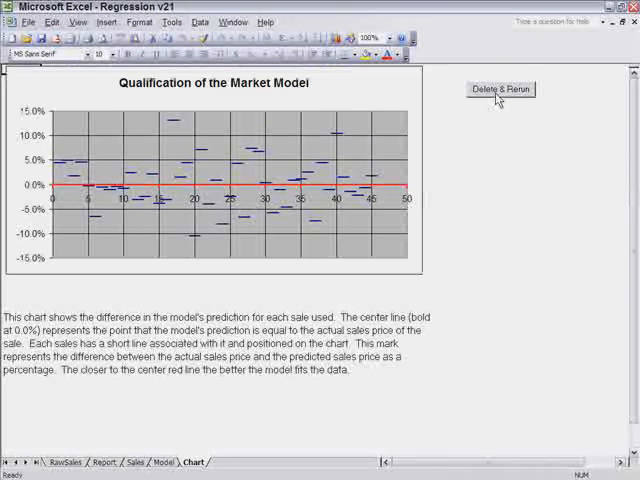
mouse_move(412, 144)
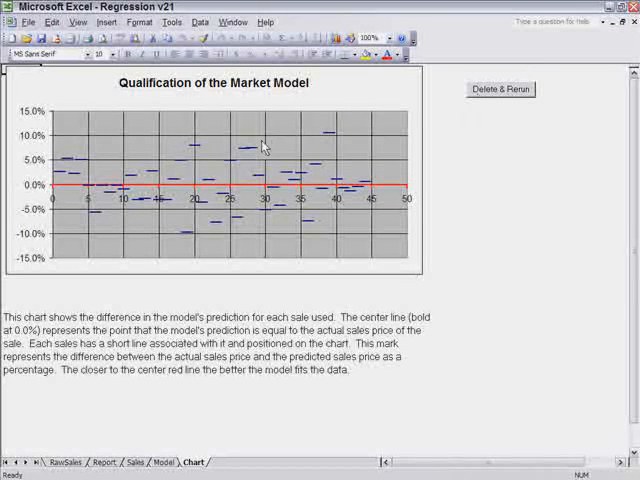
mouse_move(330, 136)
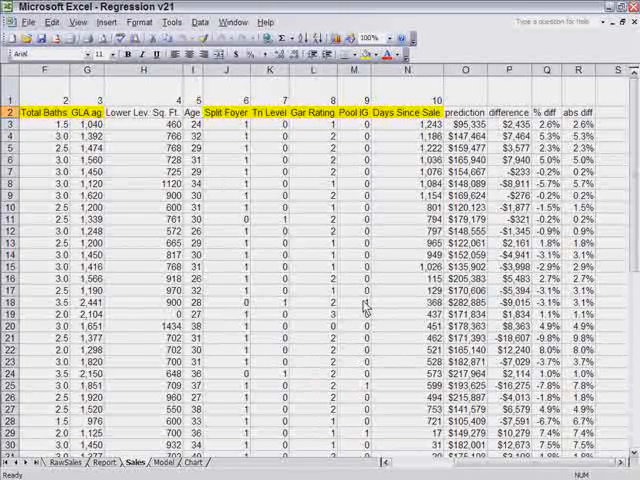
scroll(right, 3)
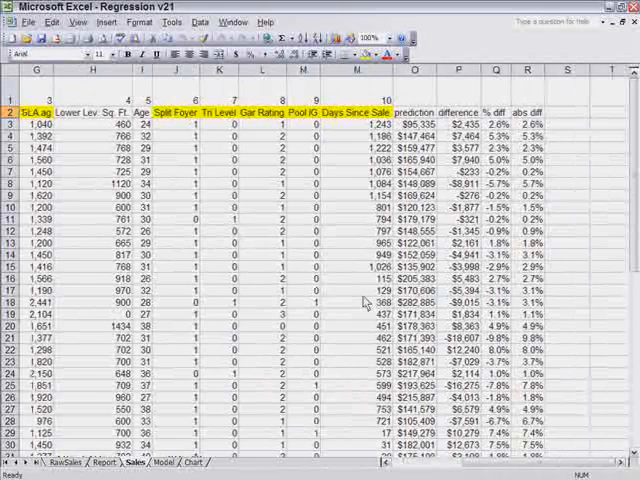
click(458, 122)
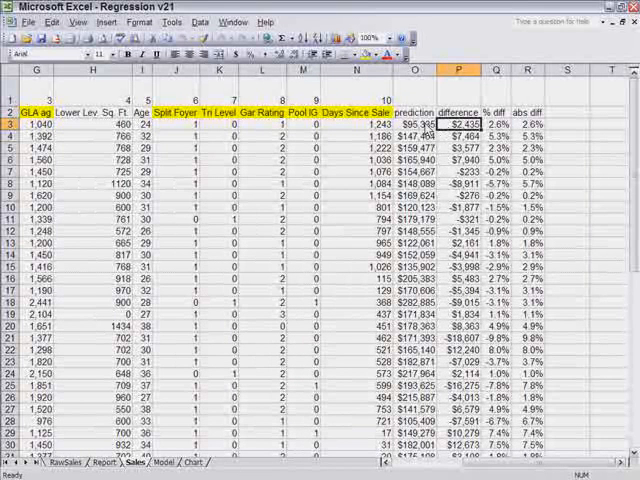
click(528, 122)
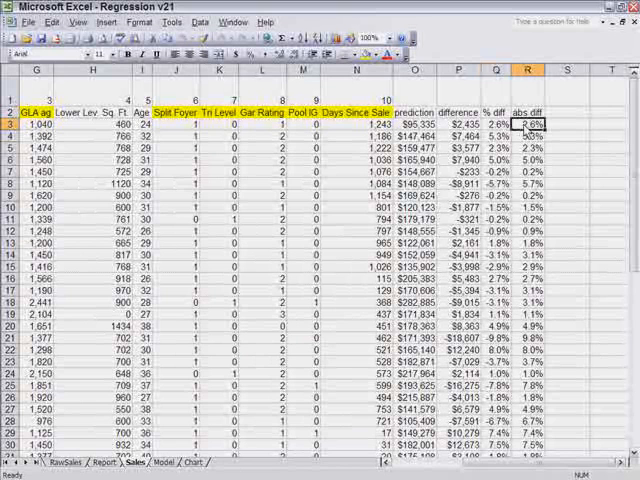
click(524, 136)
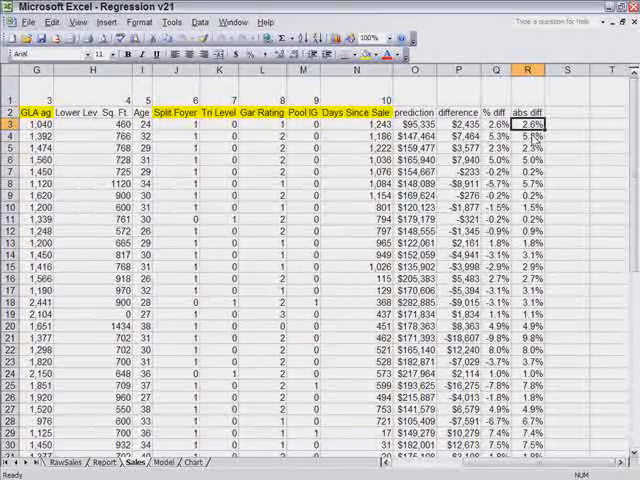
click(528, 146)
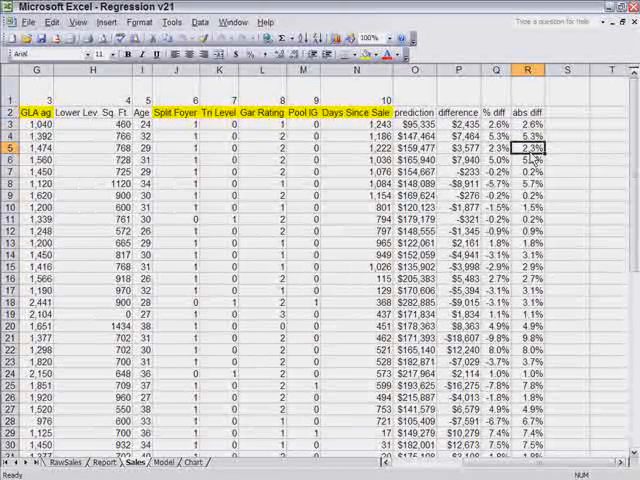
click(528, 184)
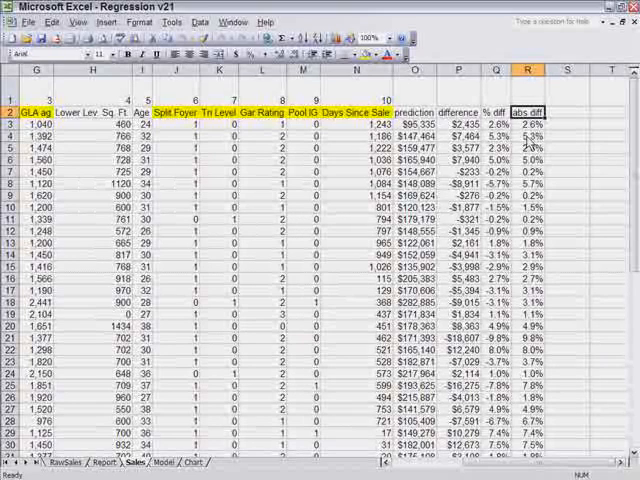
scroll(down, 3)
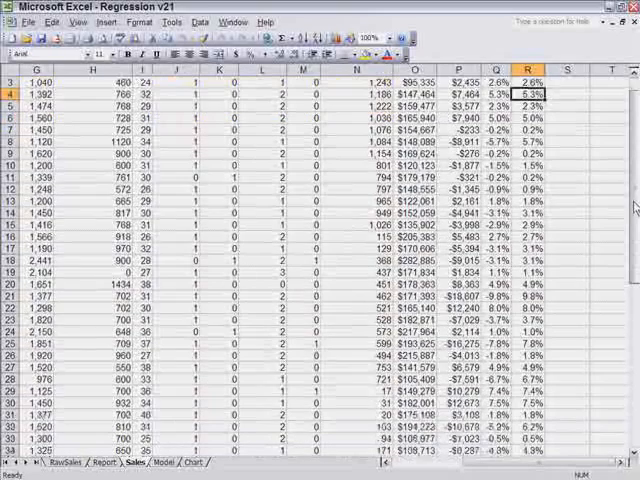
scroll(down, 3)
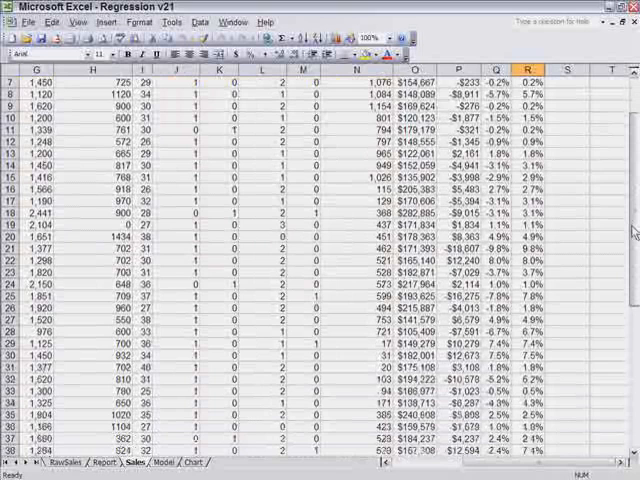
scroll(down, 3)
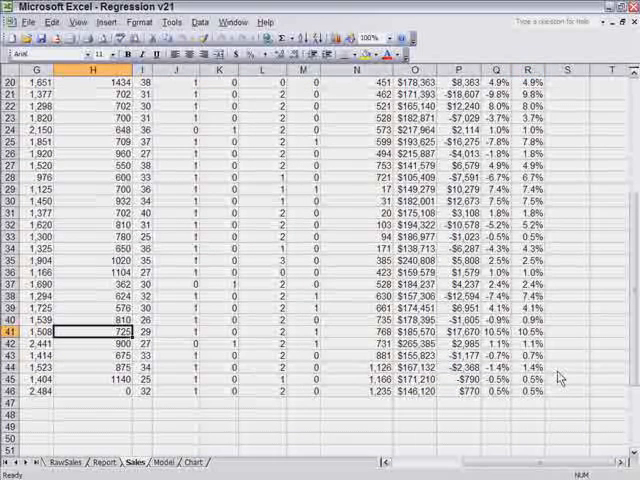
scroll(left, 3)
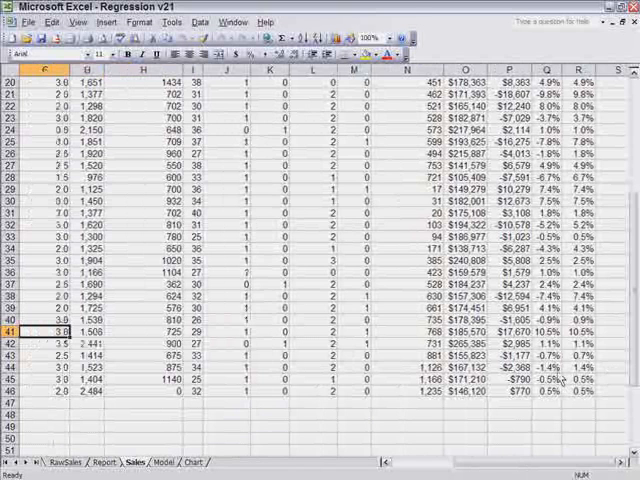
scroll(left, 3)
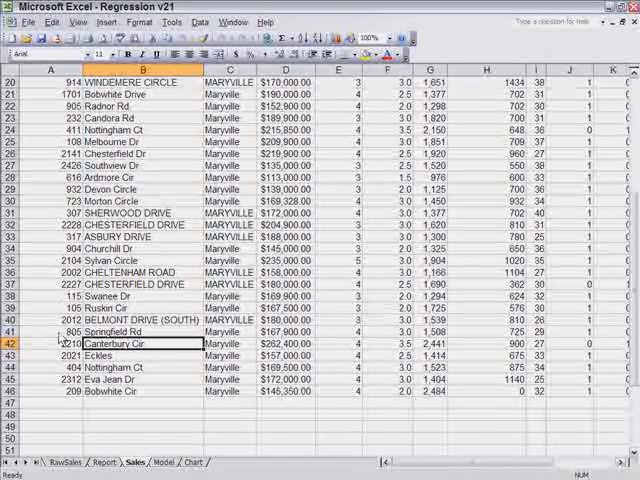
- Show the market model chart with every sale's error now within roughly ±10%
click(340, 176)
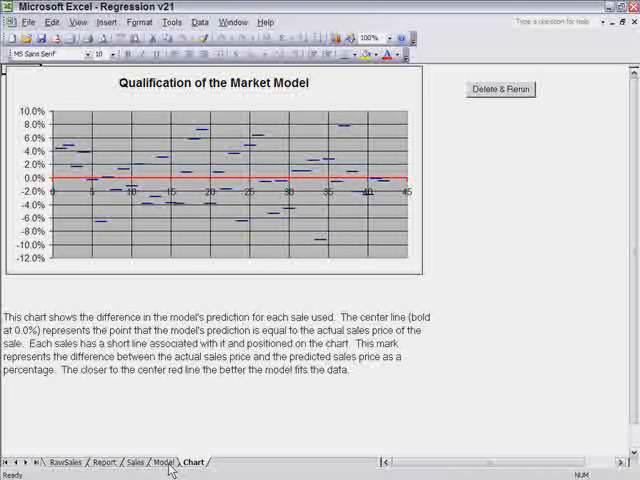
click(164, 462)
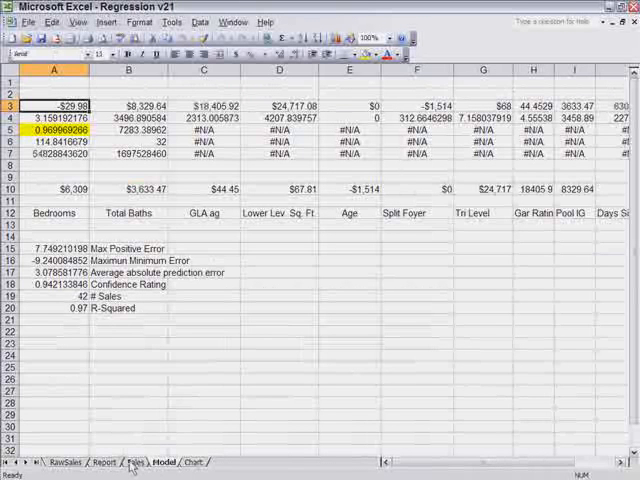
click(136, 462)
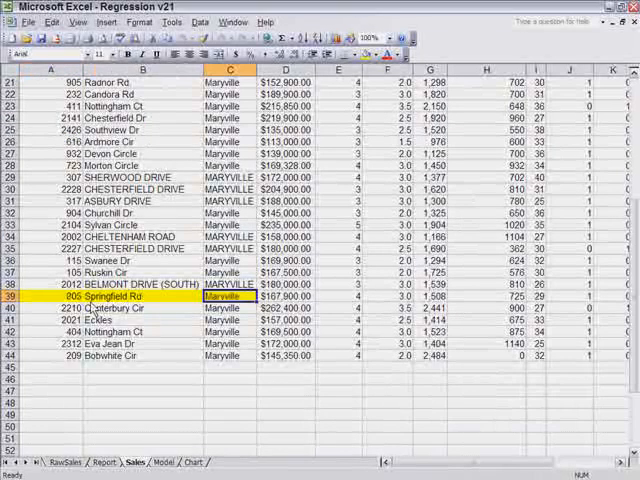
scroll(right, 3)
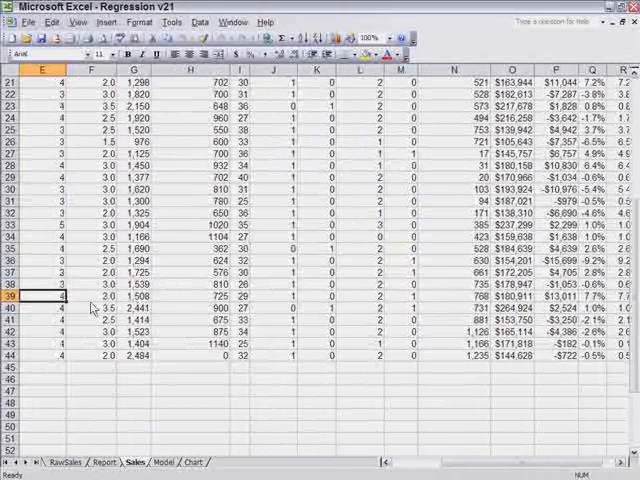
scroll(left, 3)
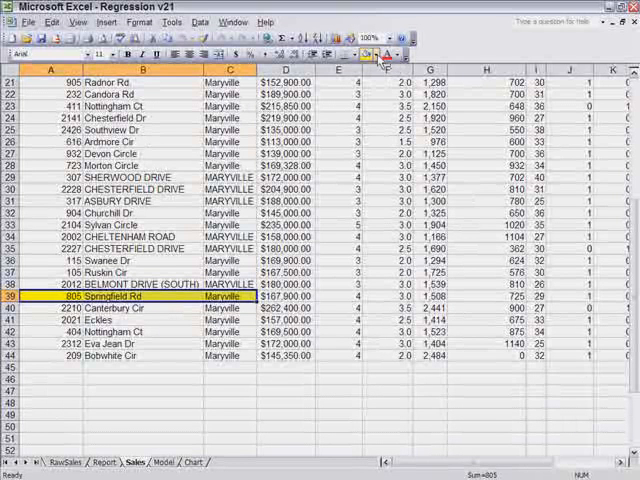
click(338, 176)
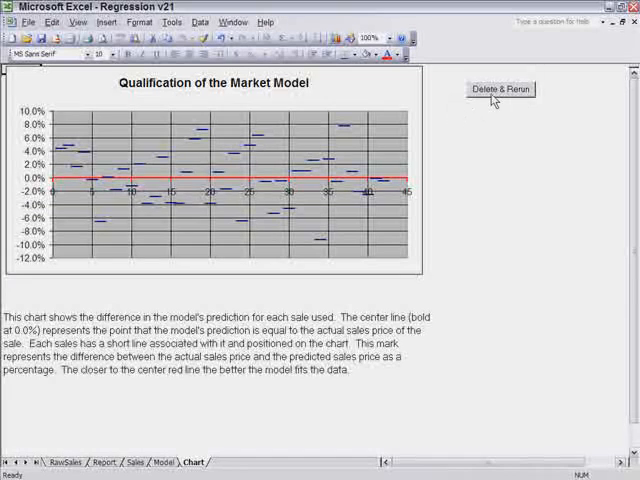
mouse_move(310, 192)
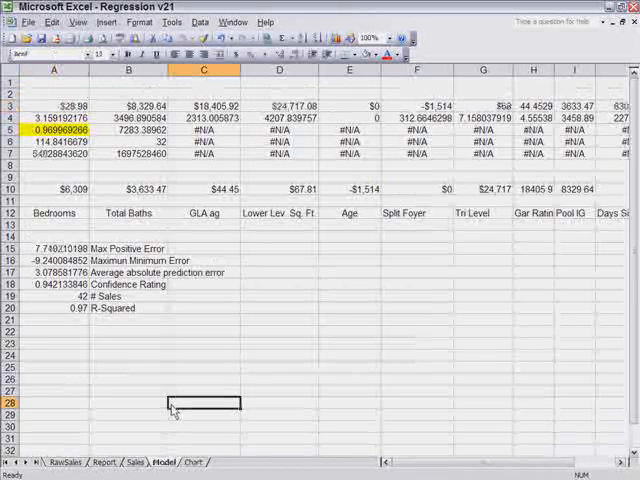
click(54, 308)
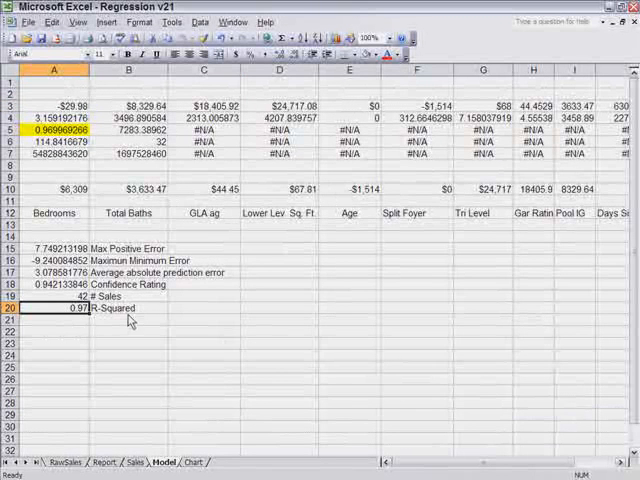
click(54, 296)
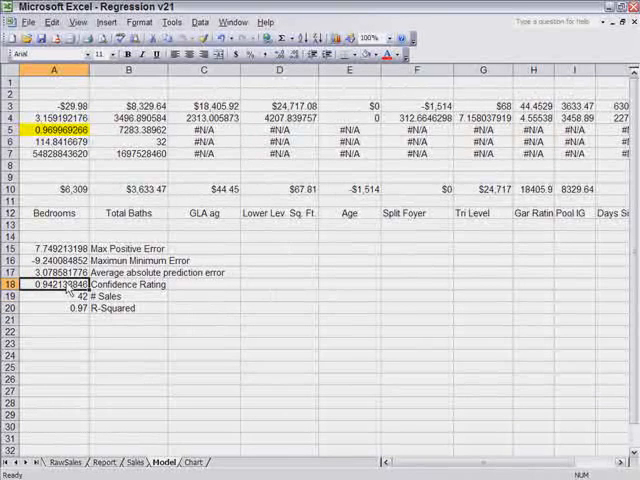
click(278, 328)
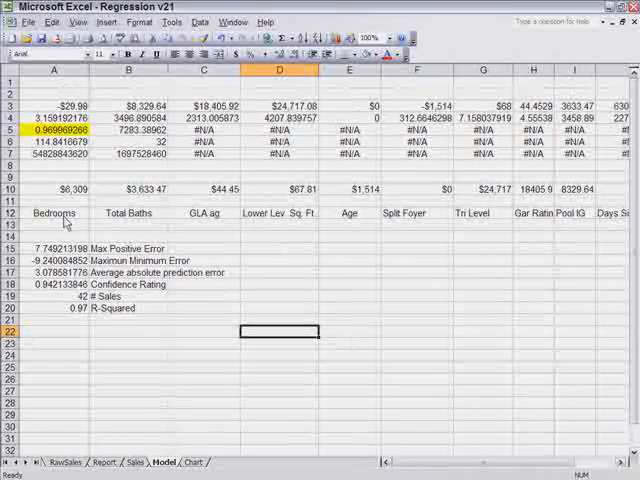
click(54, 212)
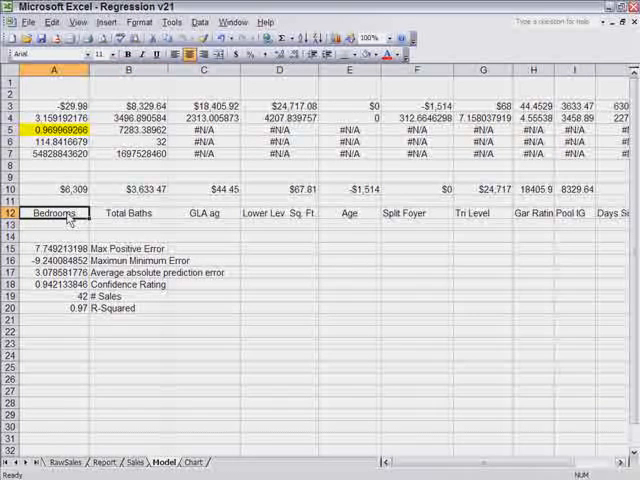
mouse_move(296, 284)
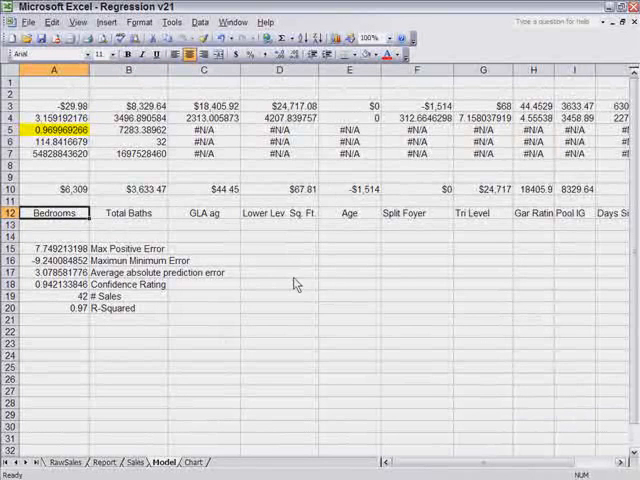